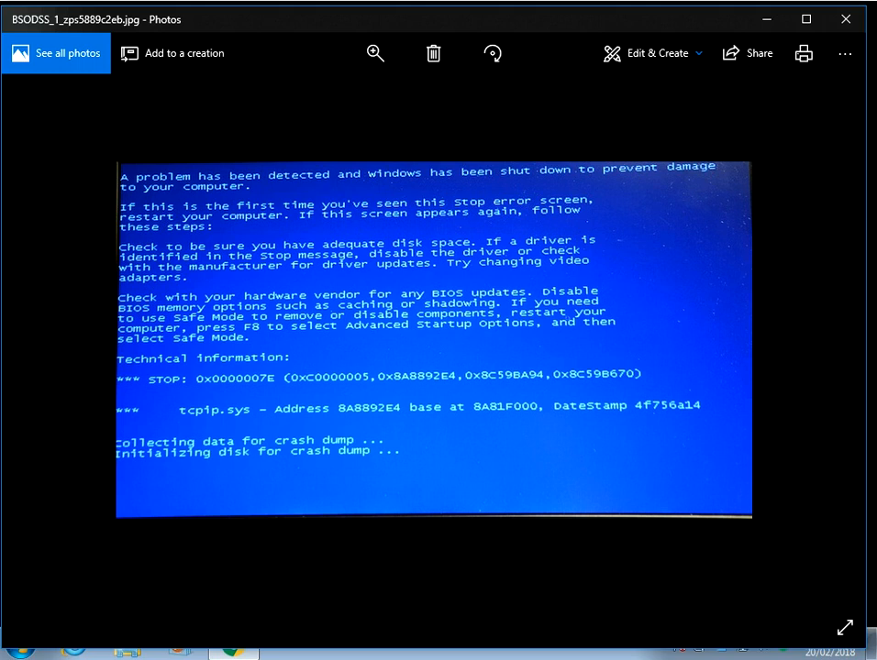
pyautogui.moveTo(446, 511)
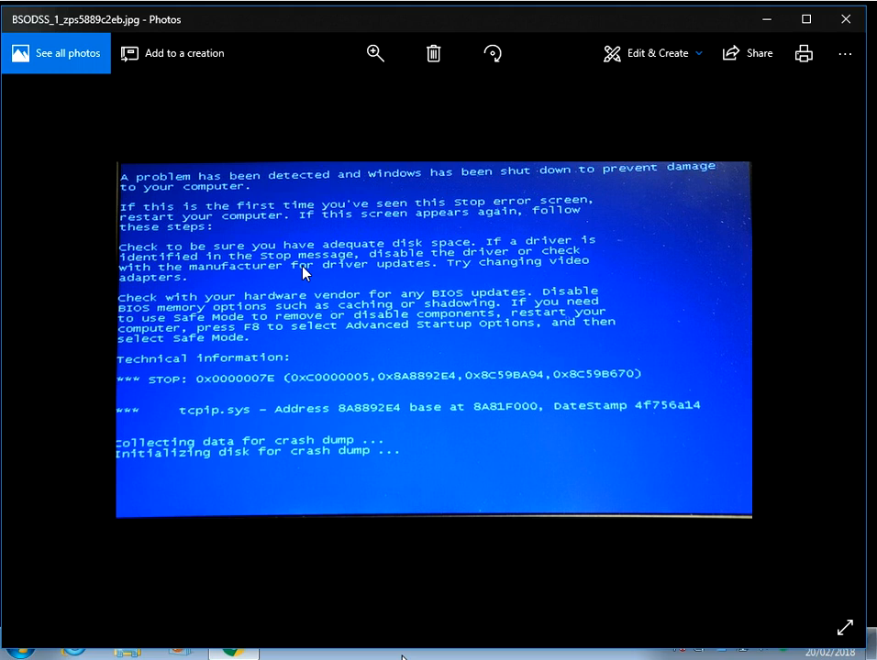
pyautogui.moveTo(235, 392)
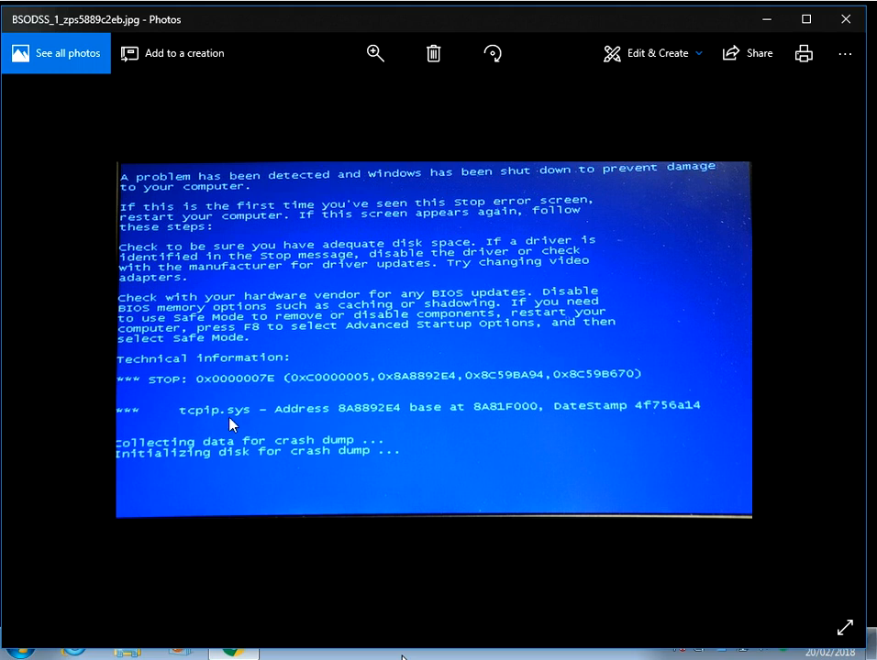
pyautogui.moveTo(253, 419)
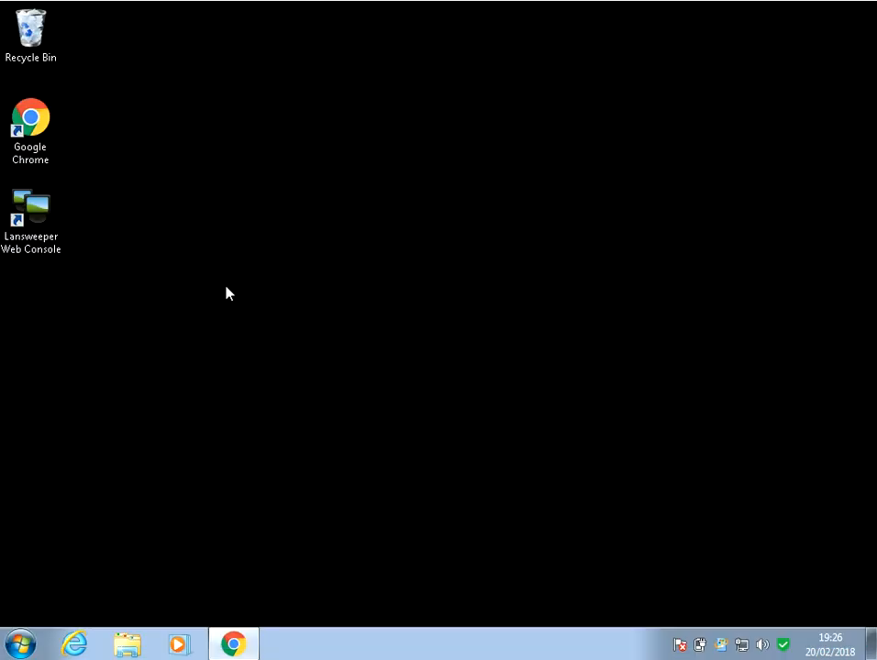
pyautogui.moveTo(61, 606)
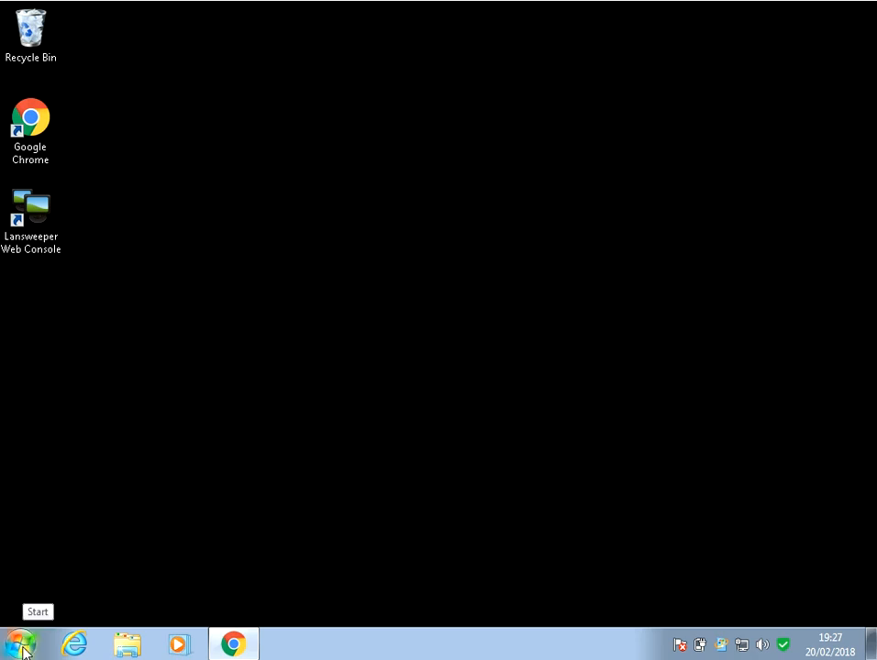
# - Search the Start menu for 'de' and launch Device Manager from the results
pyautogui.write('device manager')
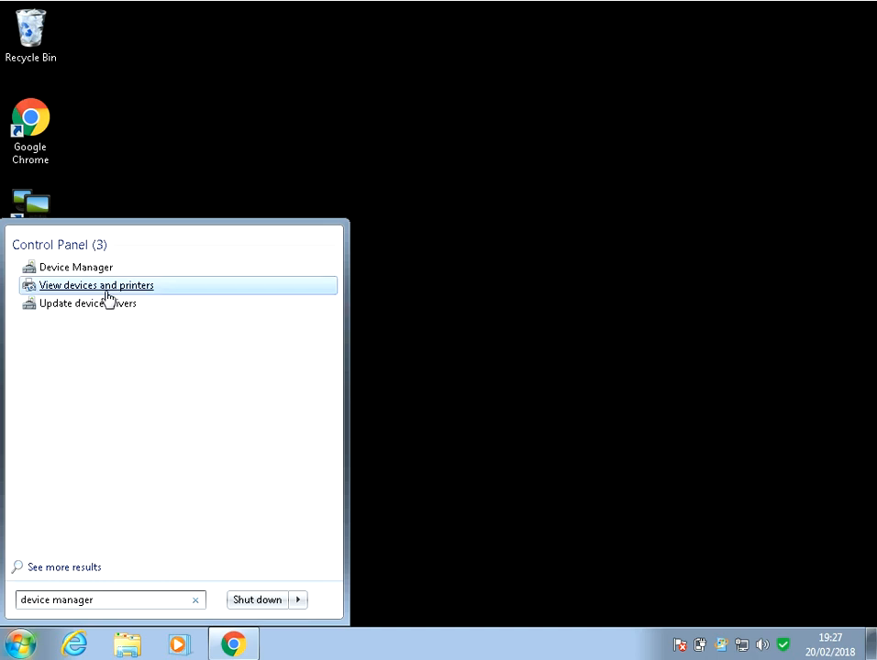
pyautogui.click(77, 268)
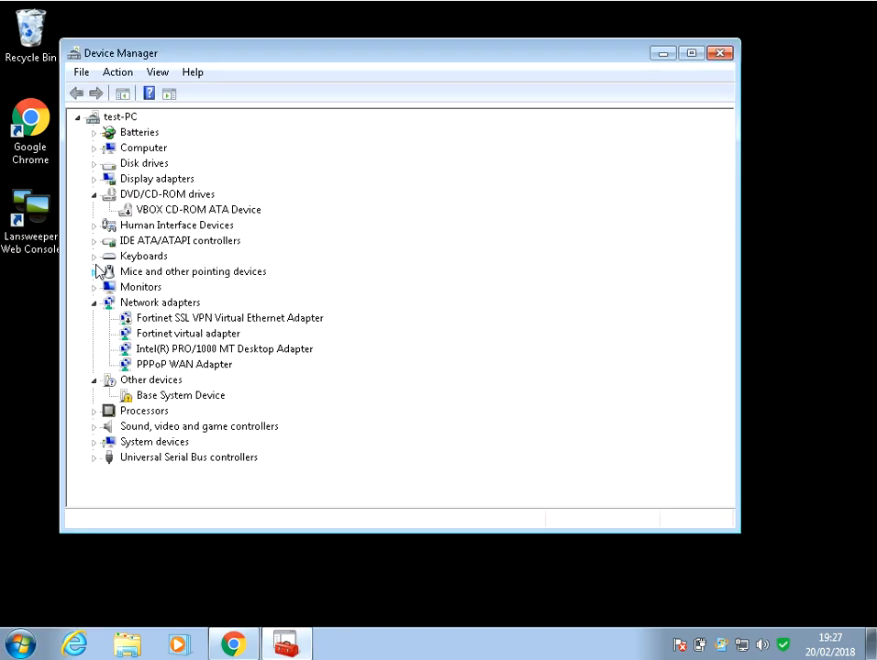
# - Maximize Device Manager and select the Intel(R) PRO/1000 MT Desktop Adapter under Network adapters
pyautogui.click(689, 52)
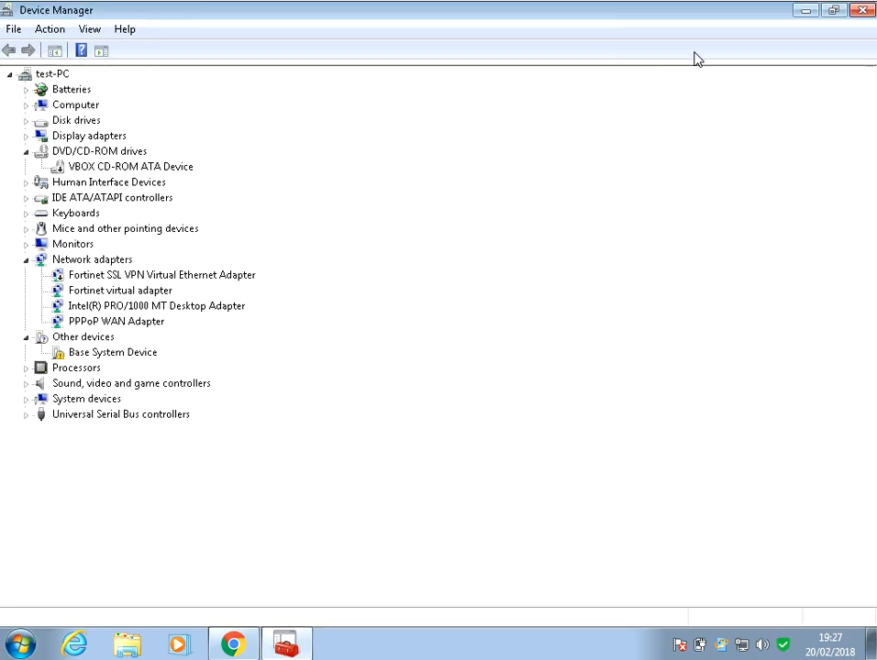
pyautogui.moveTo(158, 261)
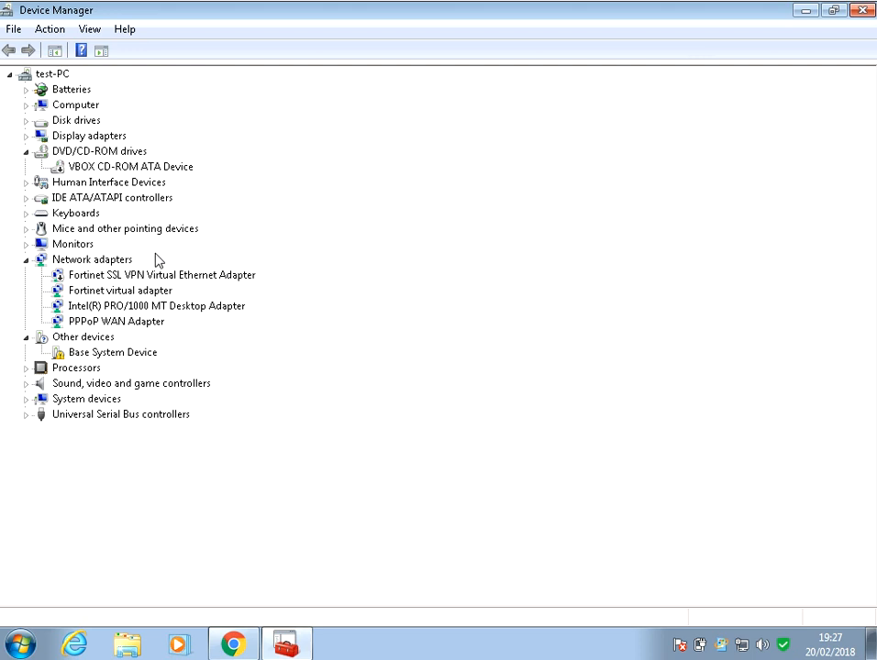
pyautogui.moveTo(162, 298)
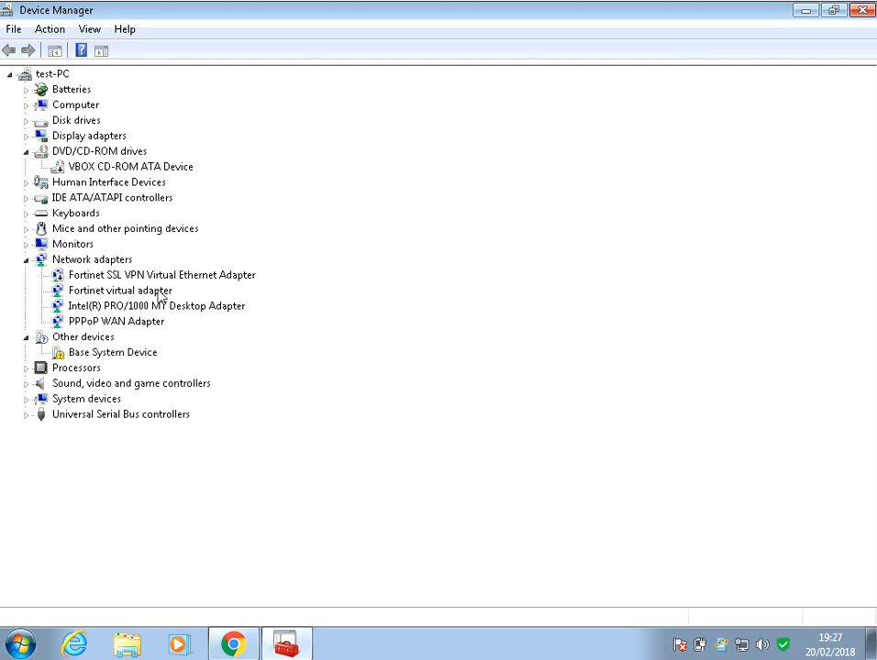
pyautogui.click(158, 304)
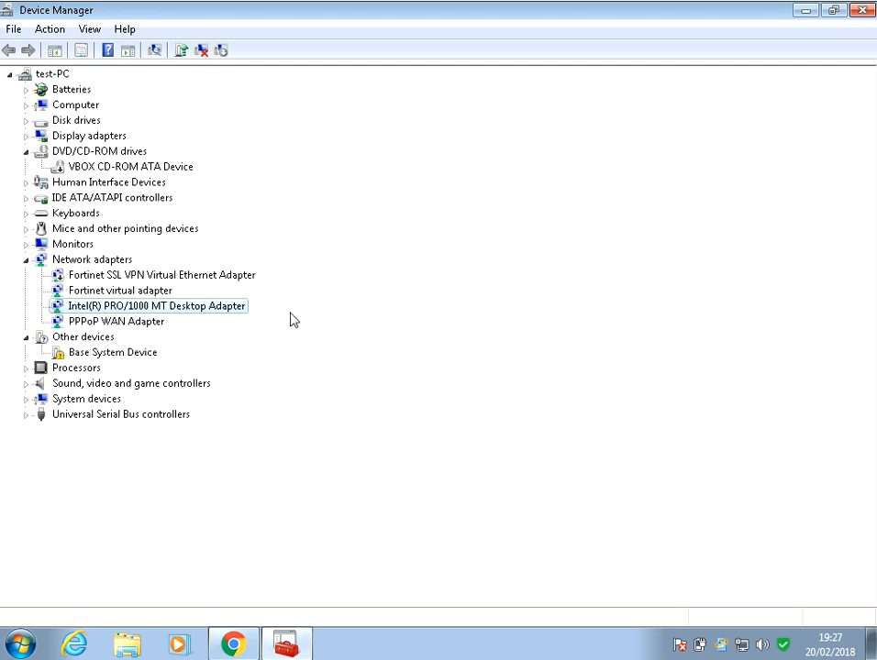
pyautogui.moveTo(88, 321)
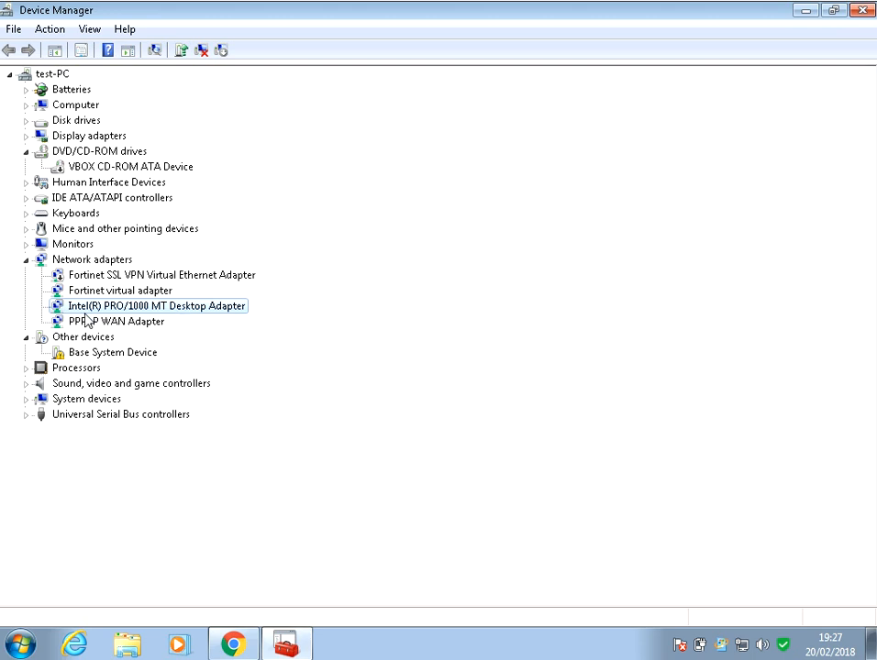
pyautogui.moveTo(92, 319)
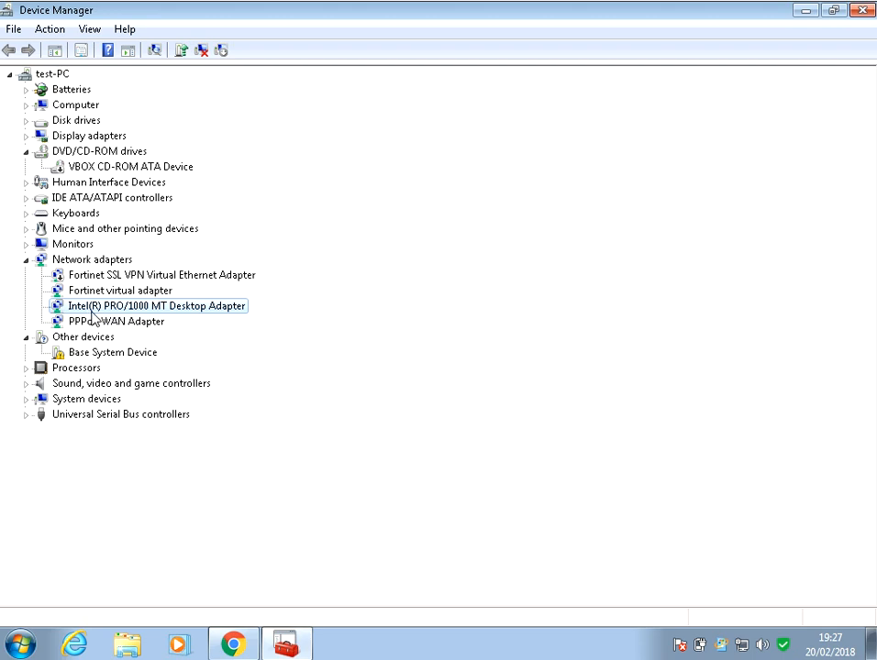
pyautogui.moveTo(165, 321)
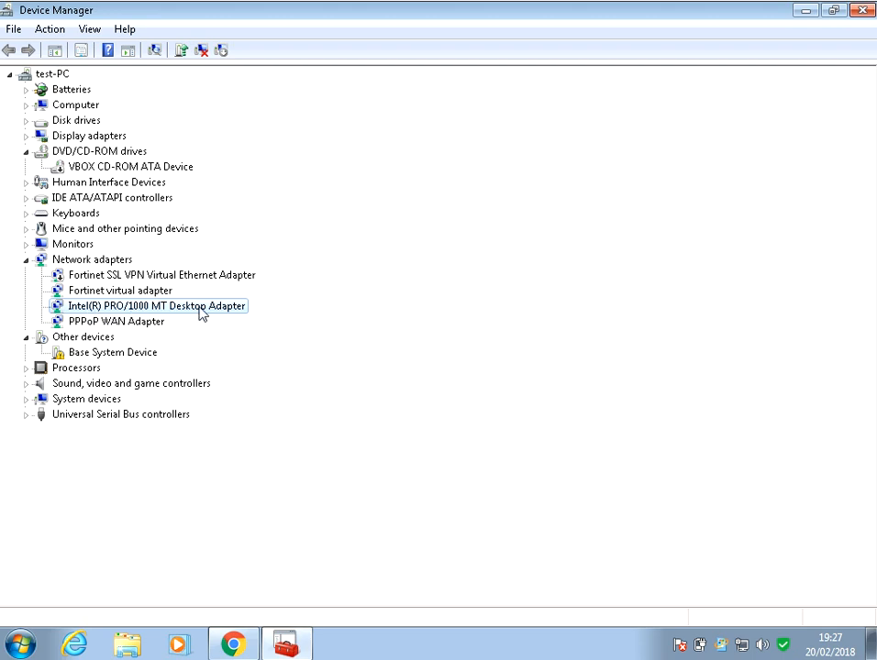
# - Start Update Driver Software for the Intel adapter, choosing to browse this computer, then close the wizard
pyautogui.rightClick(156, 304)
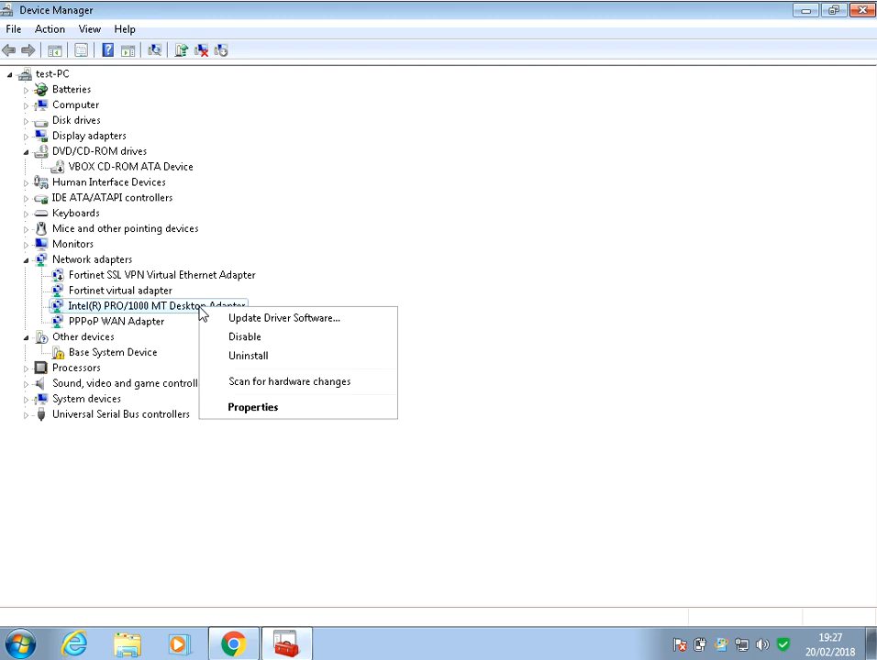
pyautogui.moveTo(284, 319)
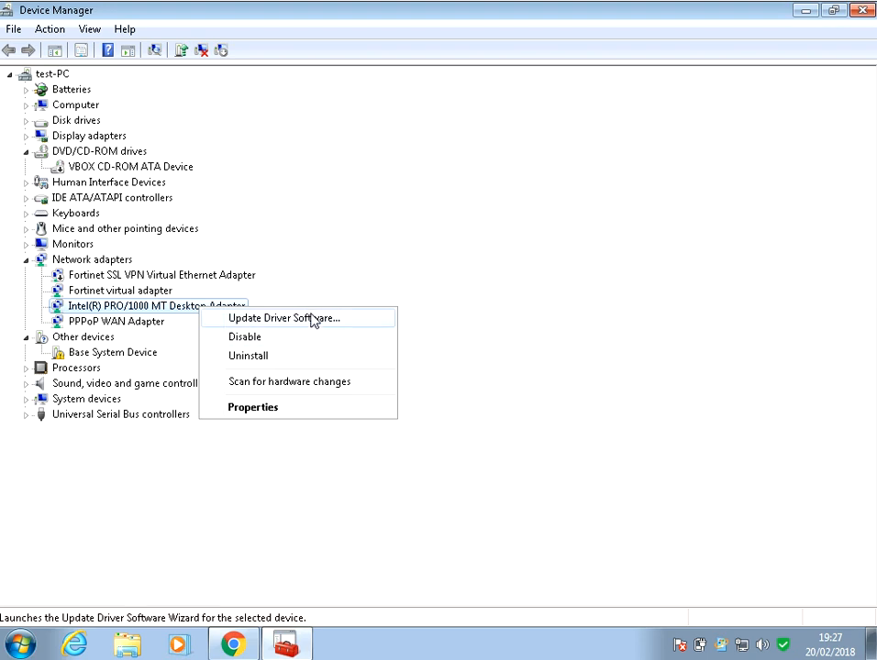
pyautogui.click(285, 317)
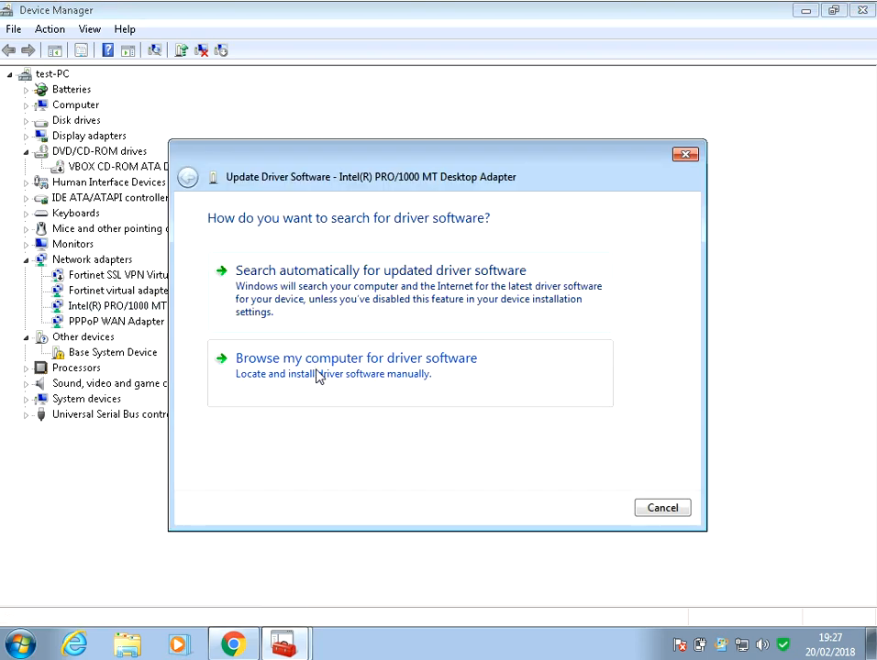
pyautogui.moveTo(331, 383)
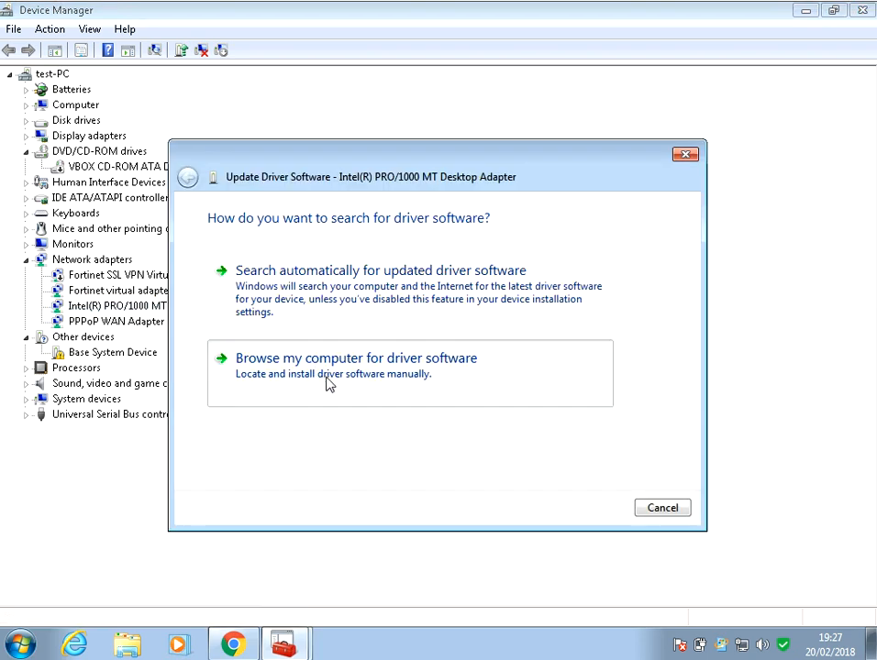
pyautogui.click(355, 357)
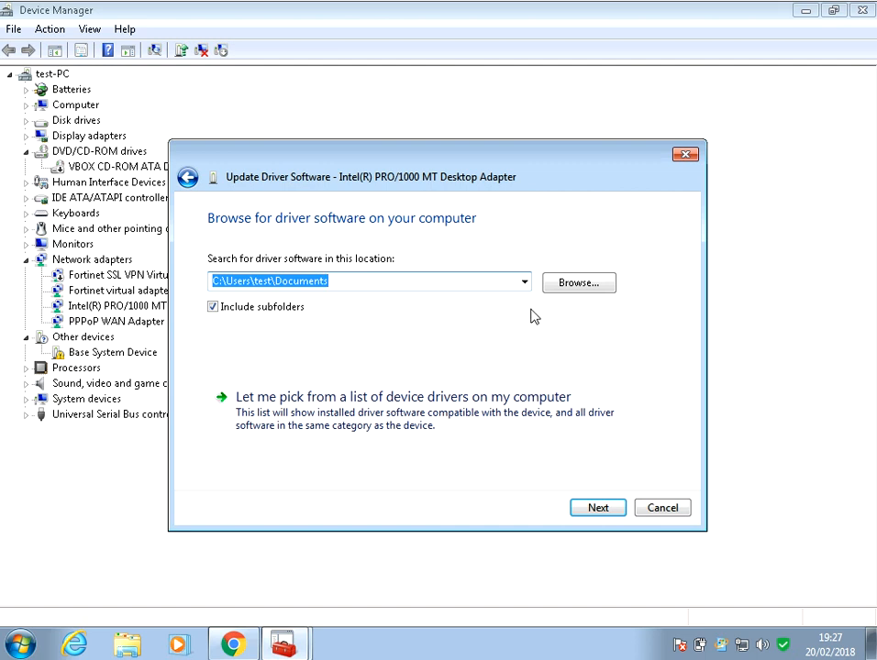
pyautogui.moveTo(580, 310)
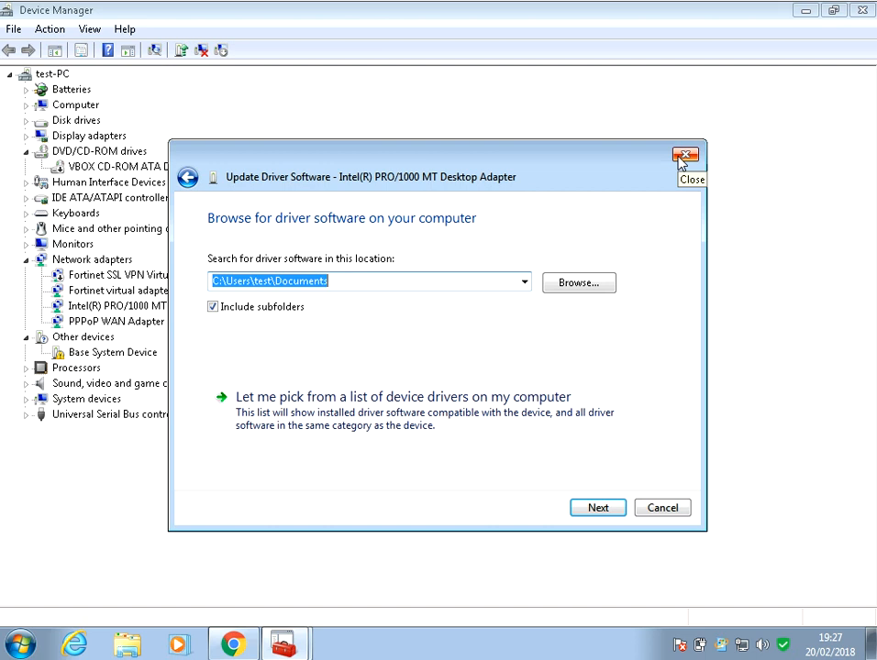
pyautogui.click(686, 154)
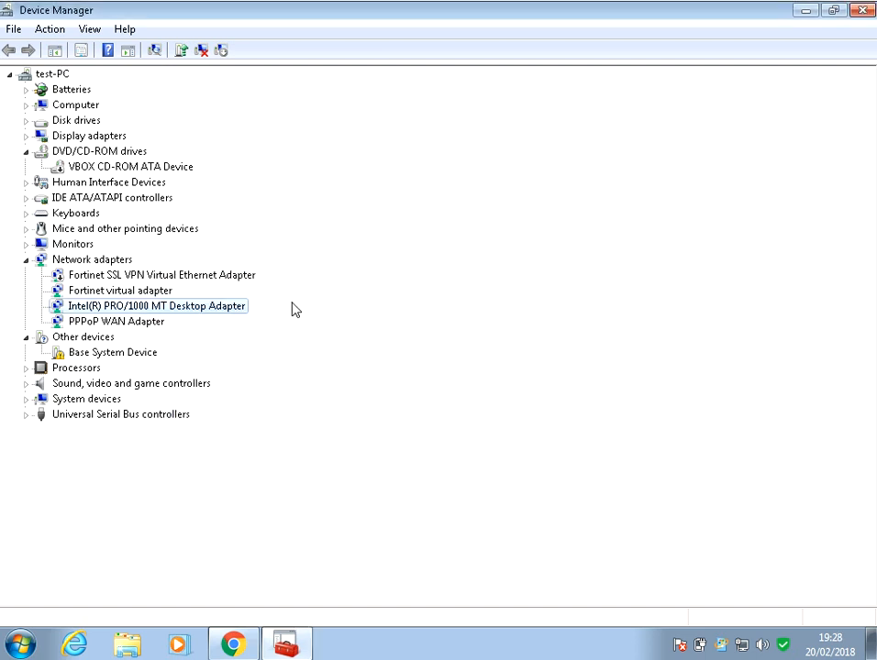
pyautogui.moveTo(161, 343)
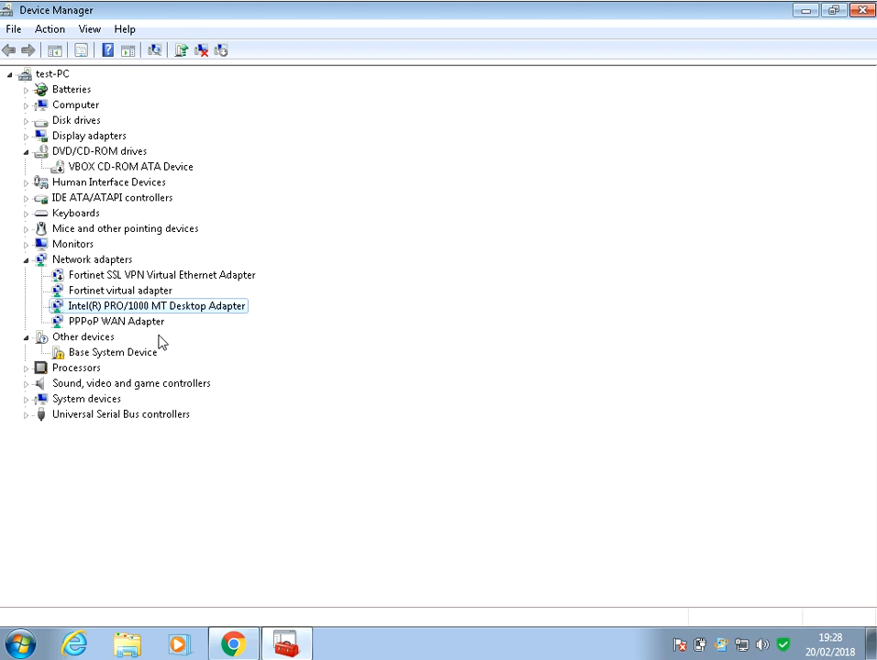
pyautogui.moveTo(126, 332)
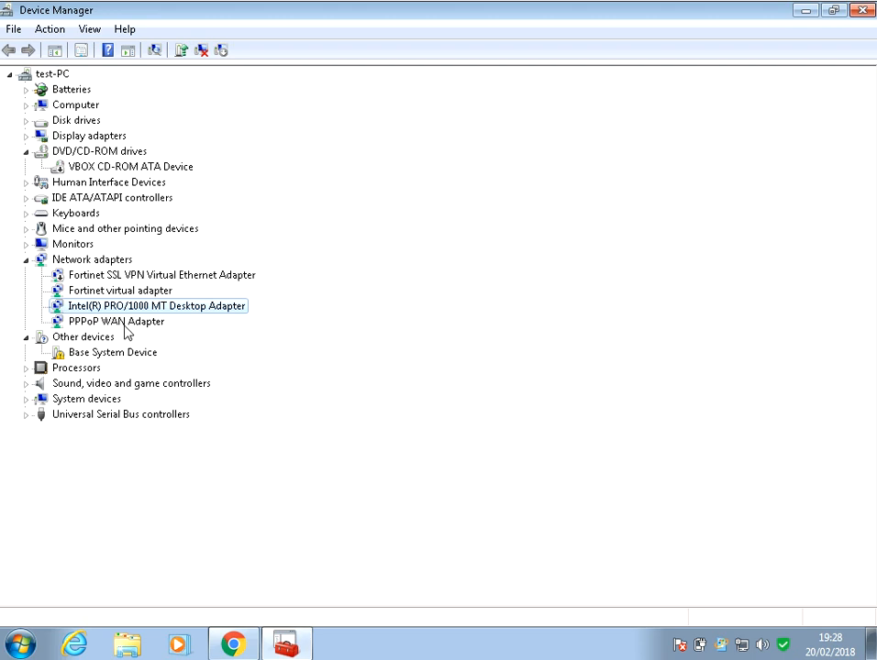
pyautogui.moveTo(152, 334)
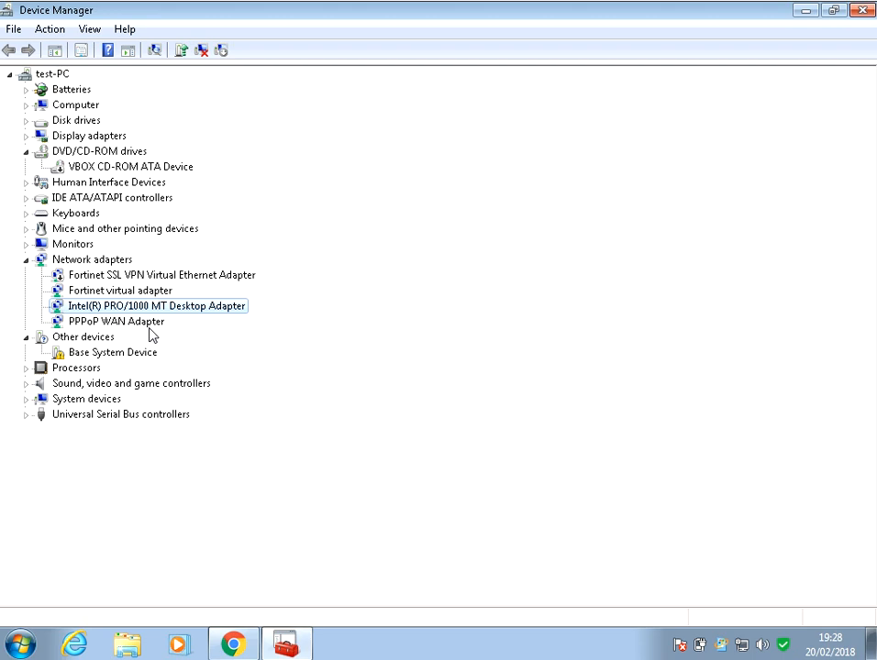
pyautogui.moveTo(829, 96)
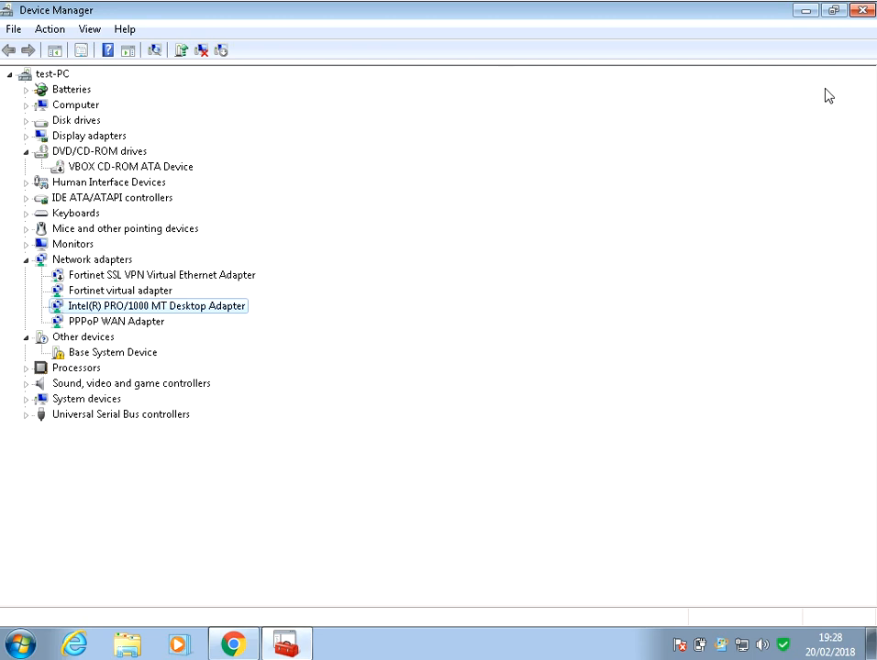
# - Close Device Manager and bring up a Windows Explorer Libraries window
pyautogui.click(862, 11)
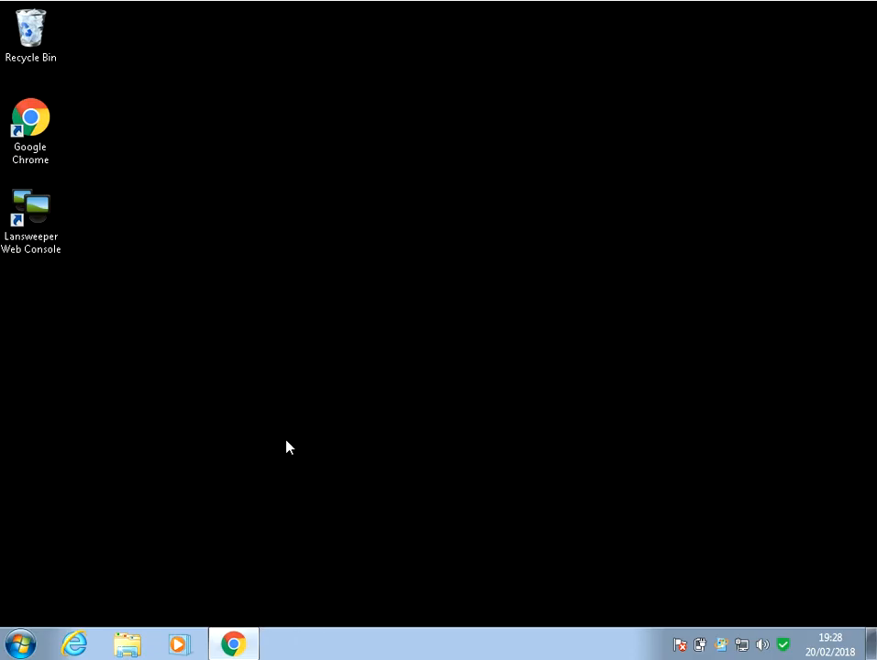
pyautogui.click(128, 643)
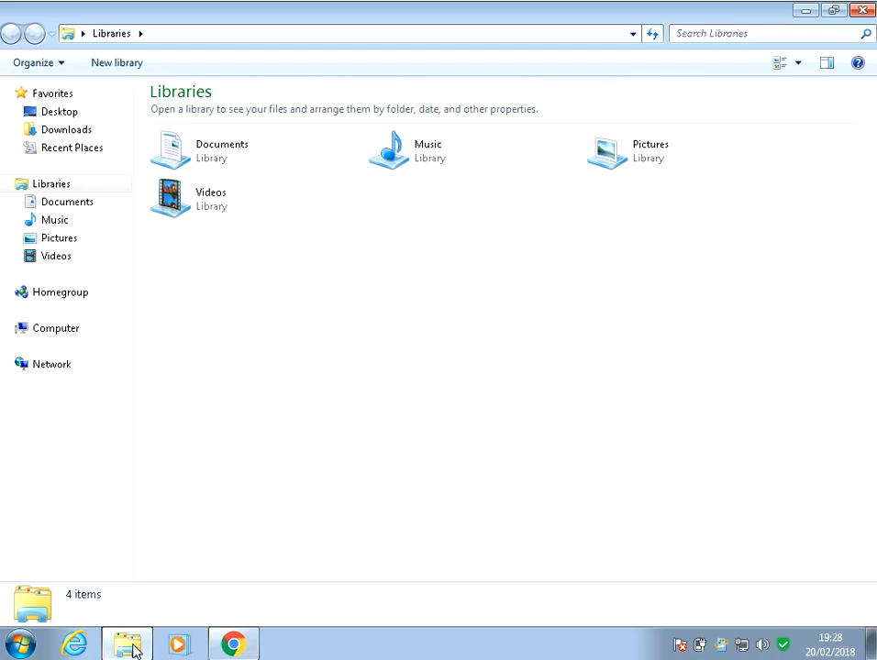
# - Show Local Disk (C:) Properties from Computer and switch to its Tools maintenance page
pyautogui.click(55, 326)
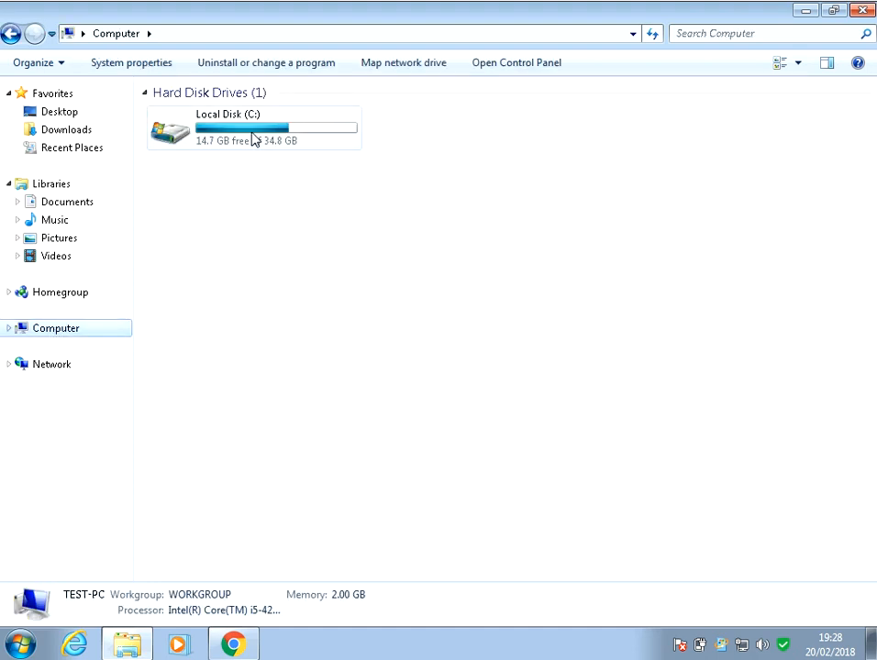
pyautogui.rightClick(253, 128)
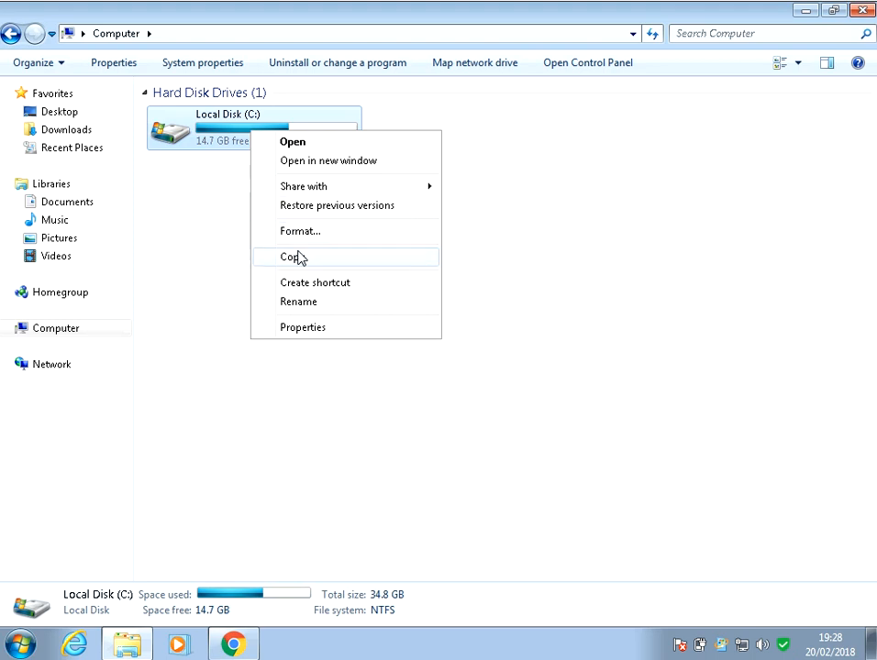
pyautogui.click(303, 326)
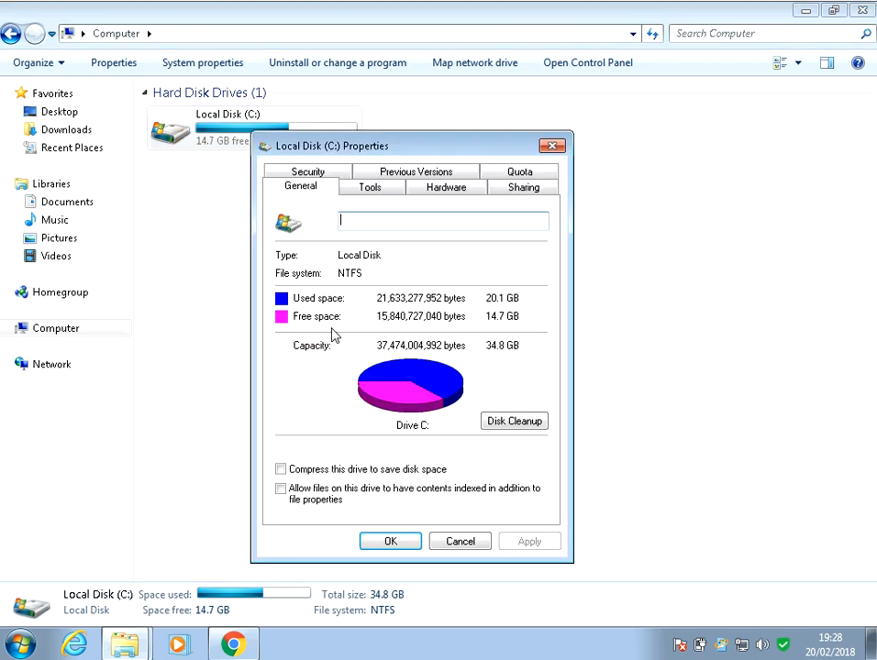
pyautogui.click(371, 187)
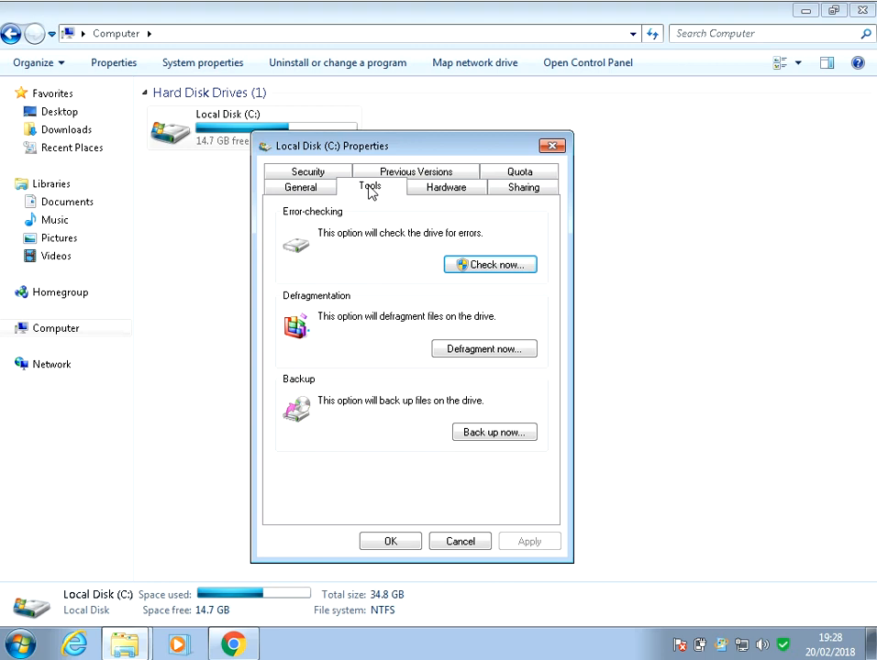
pyautogui.moveTo(348, 228)
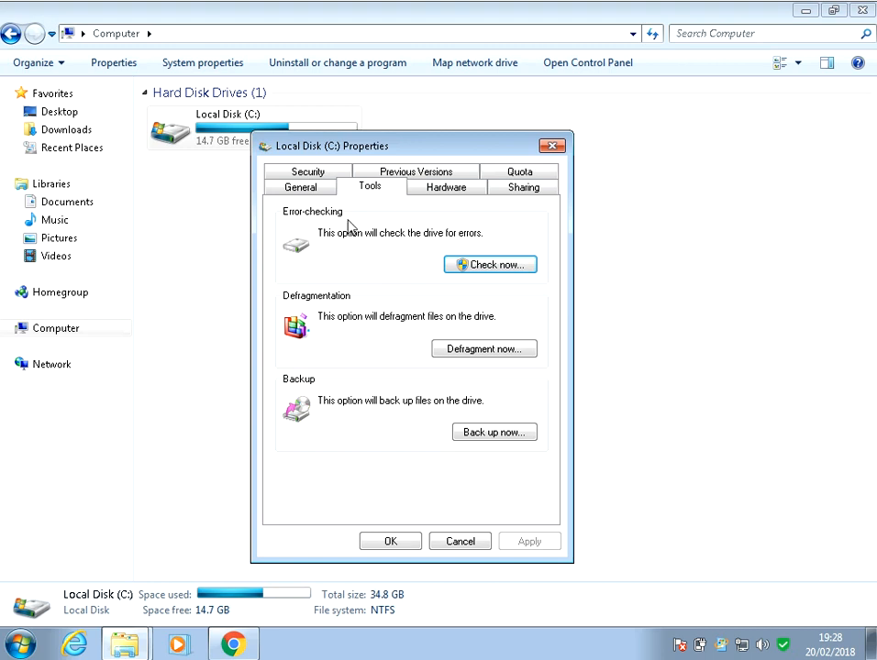
# - Run Check now on drive C: and start the error check with file system fixes
pyautogui.click(489, 264)
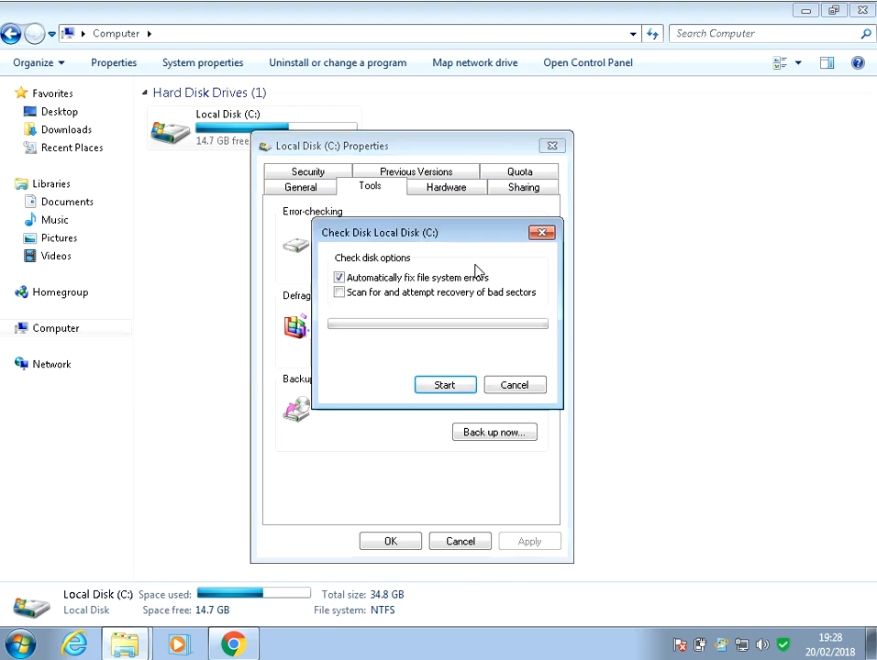
pyautogui.click(339, 292)
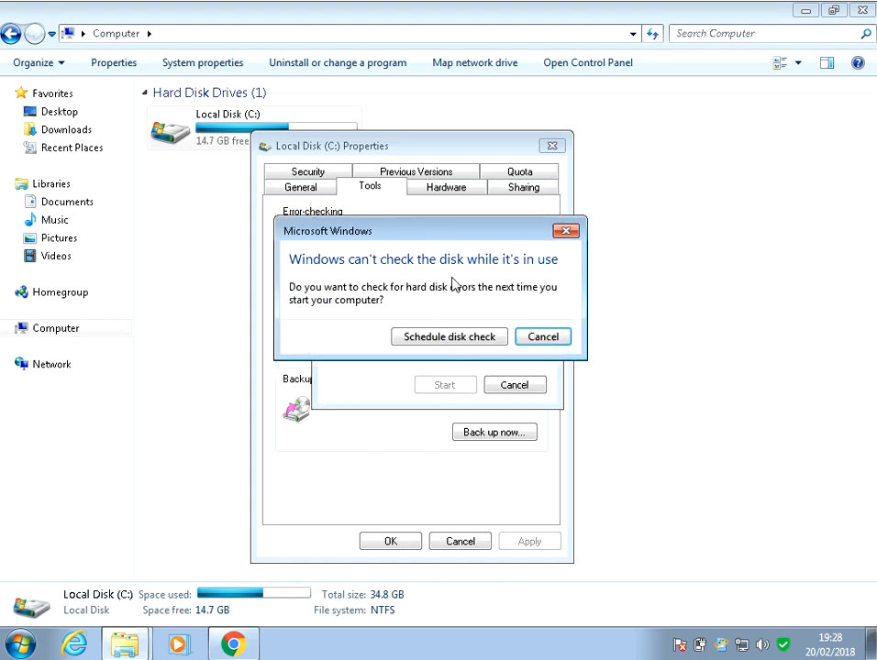
pyautogui.moveTo(418, 268)
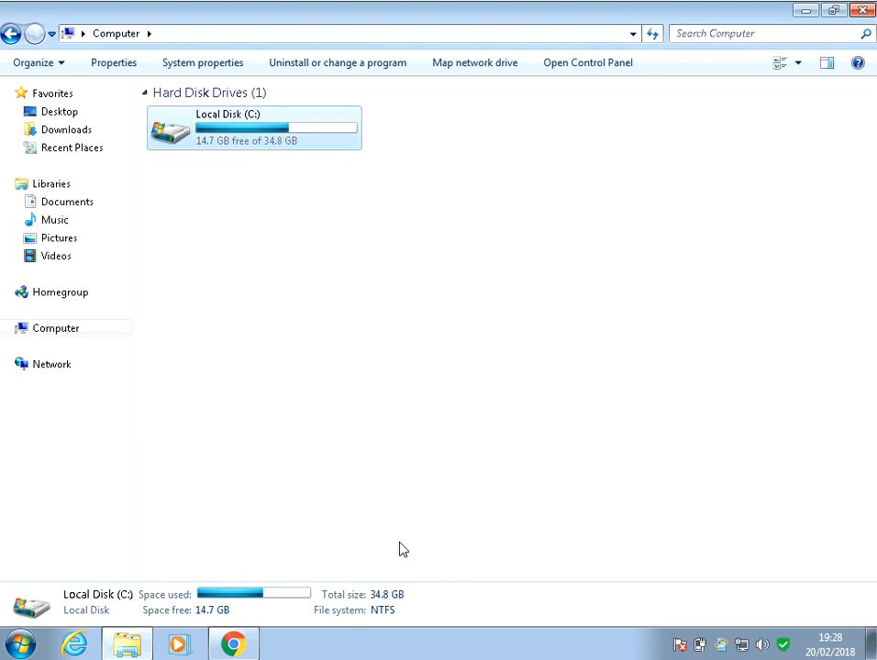
pyautogui.moveTo(55, 646)
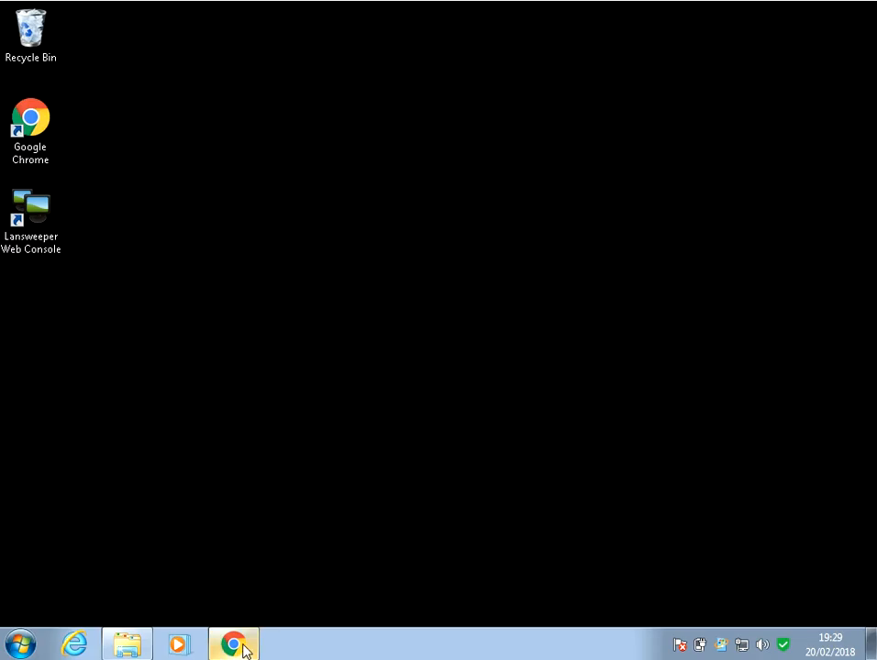
# - Return to Chrome and request the Hotfix Download Available for the 0x0000007E article
pyautogui.click(233, 644)
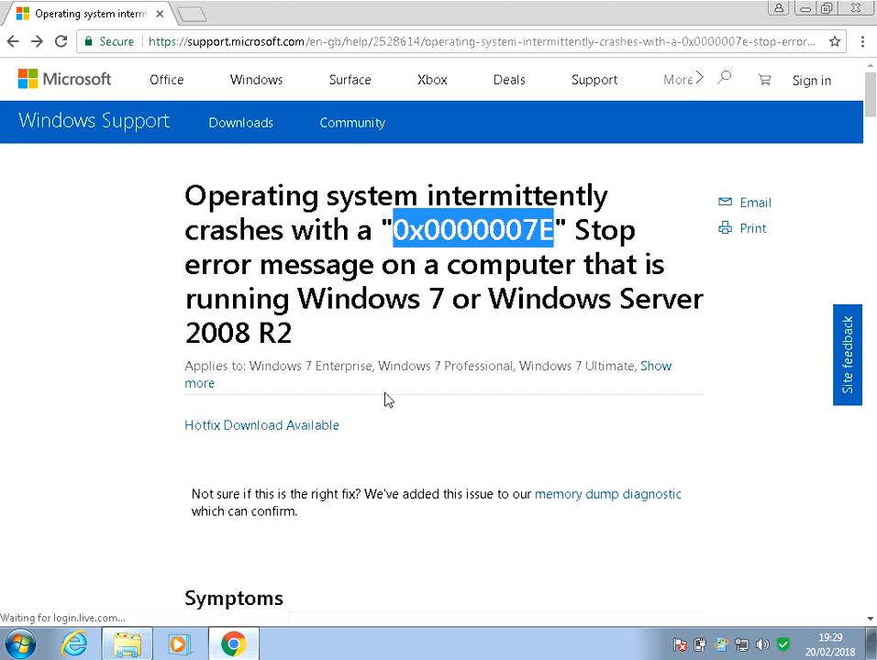
pyautogui.moveTo(275, 435)
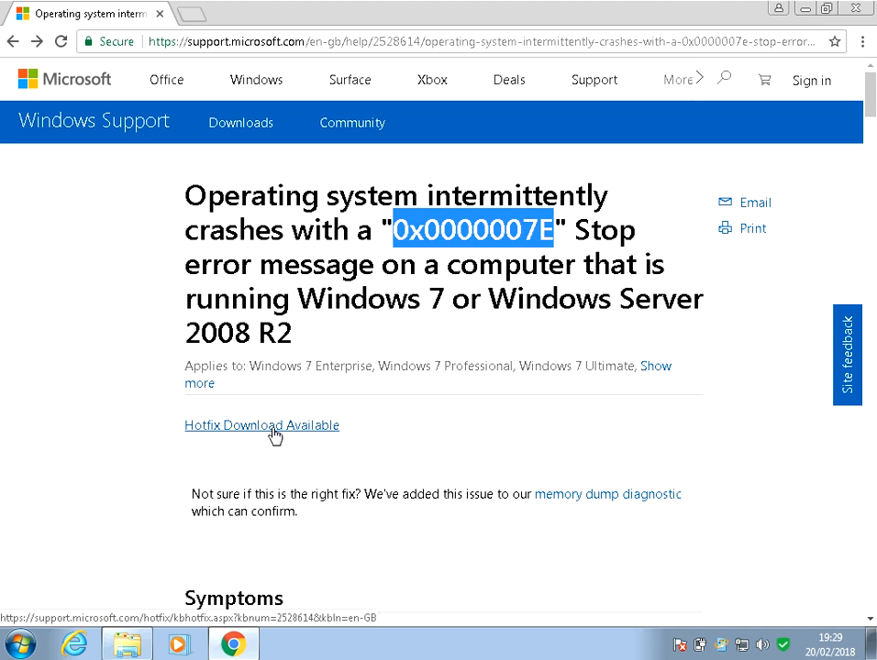
pyautogui.click(261, 425)
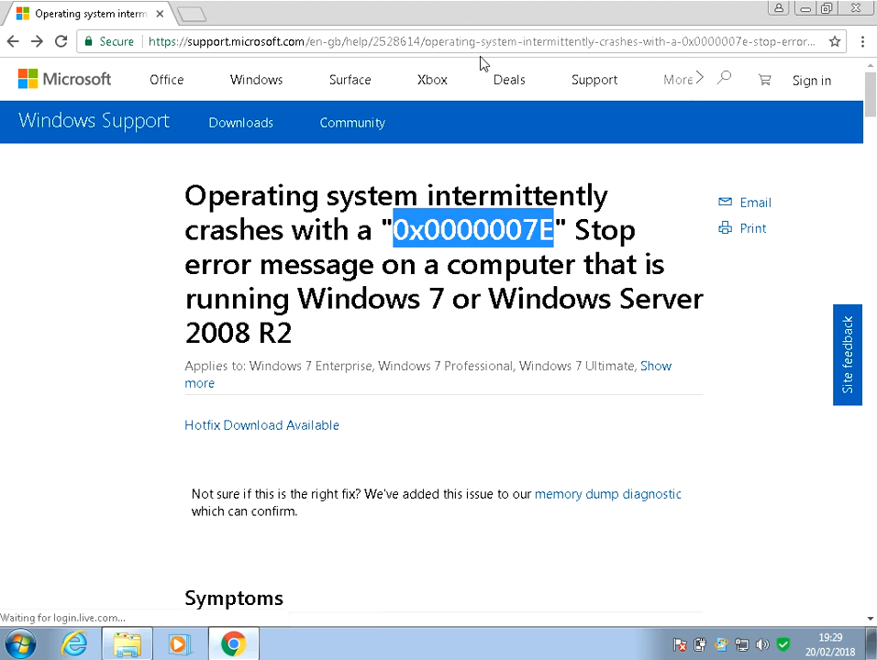